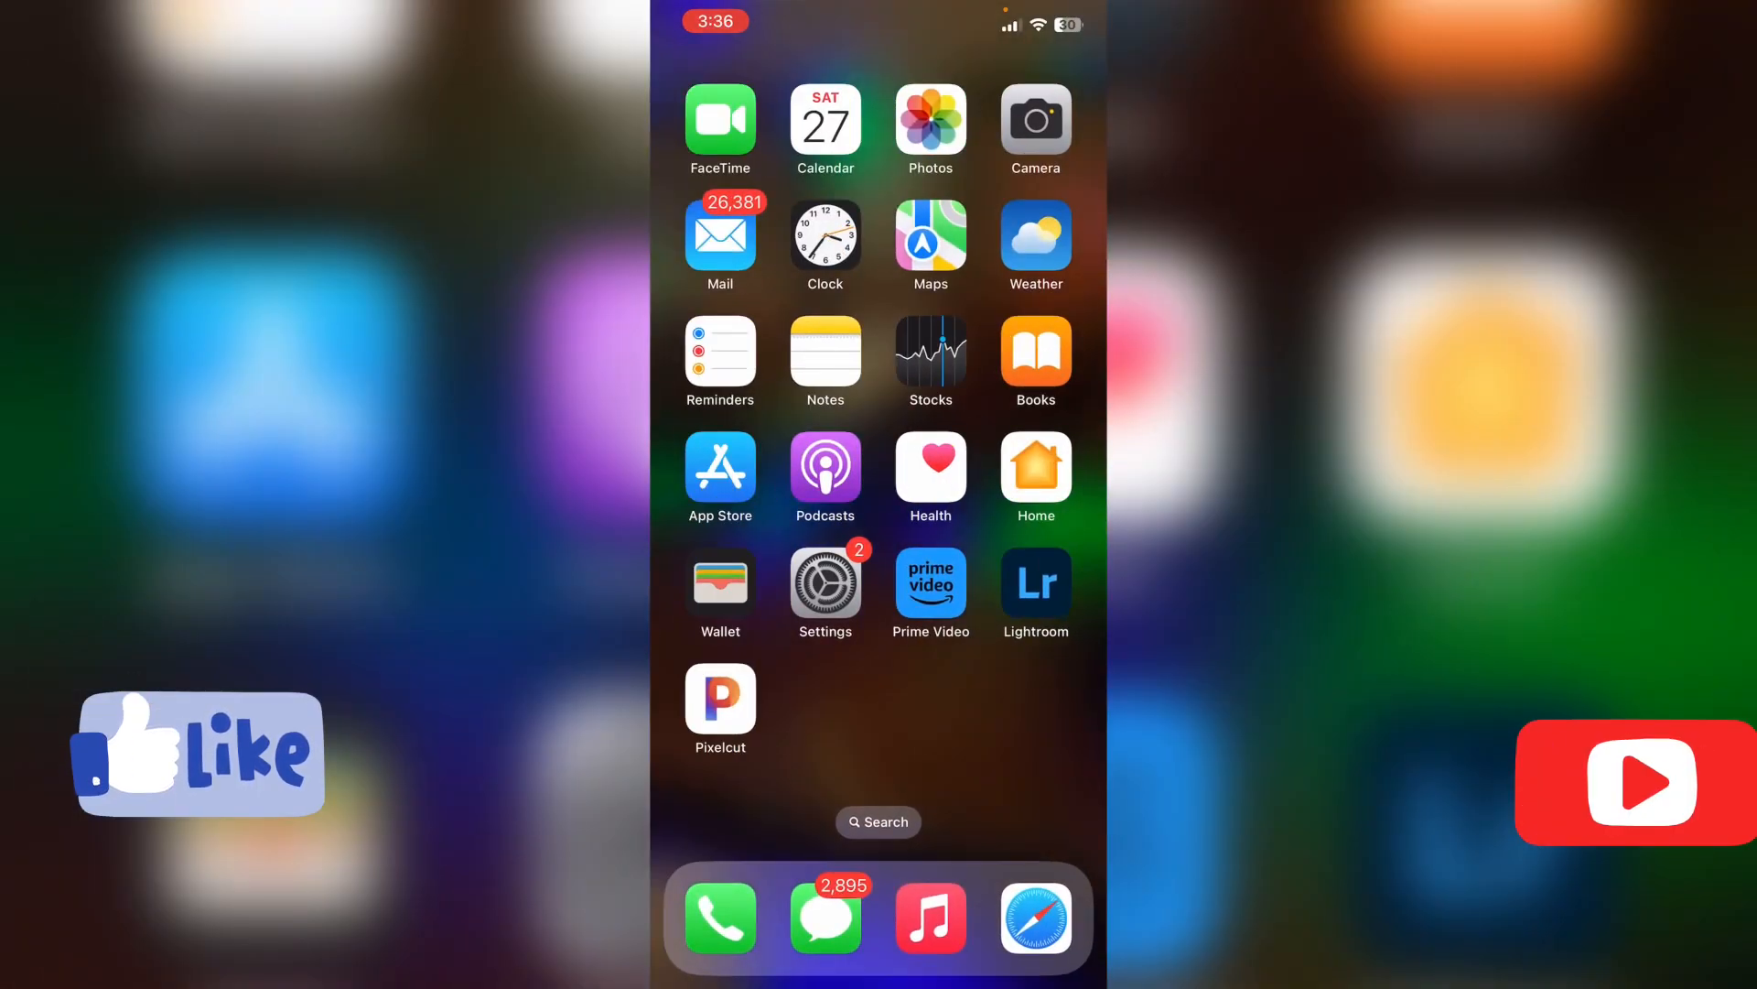
Open Settings and go into the Apple ID account page
{"action": "left_click", "coordinate": [826, 580]}
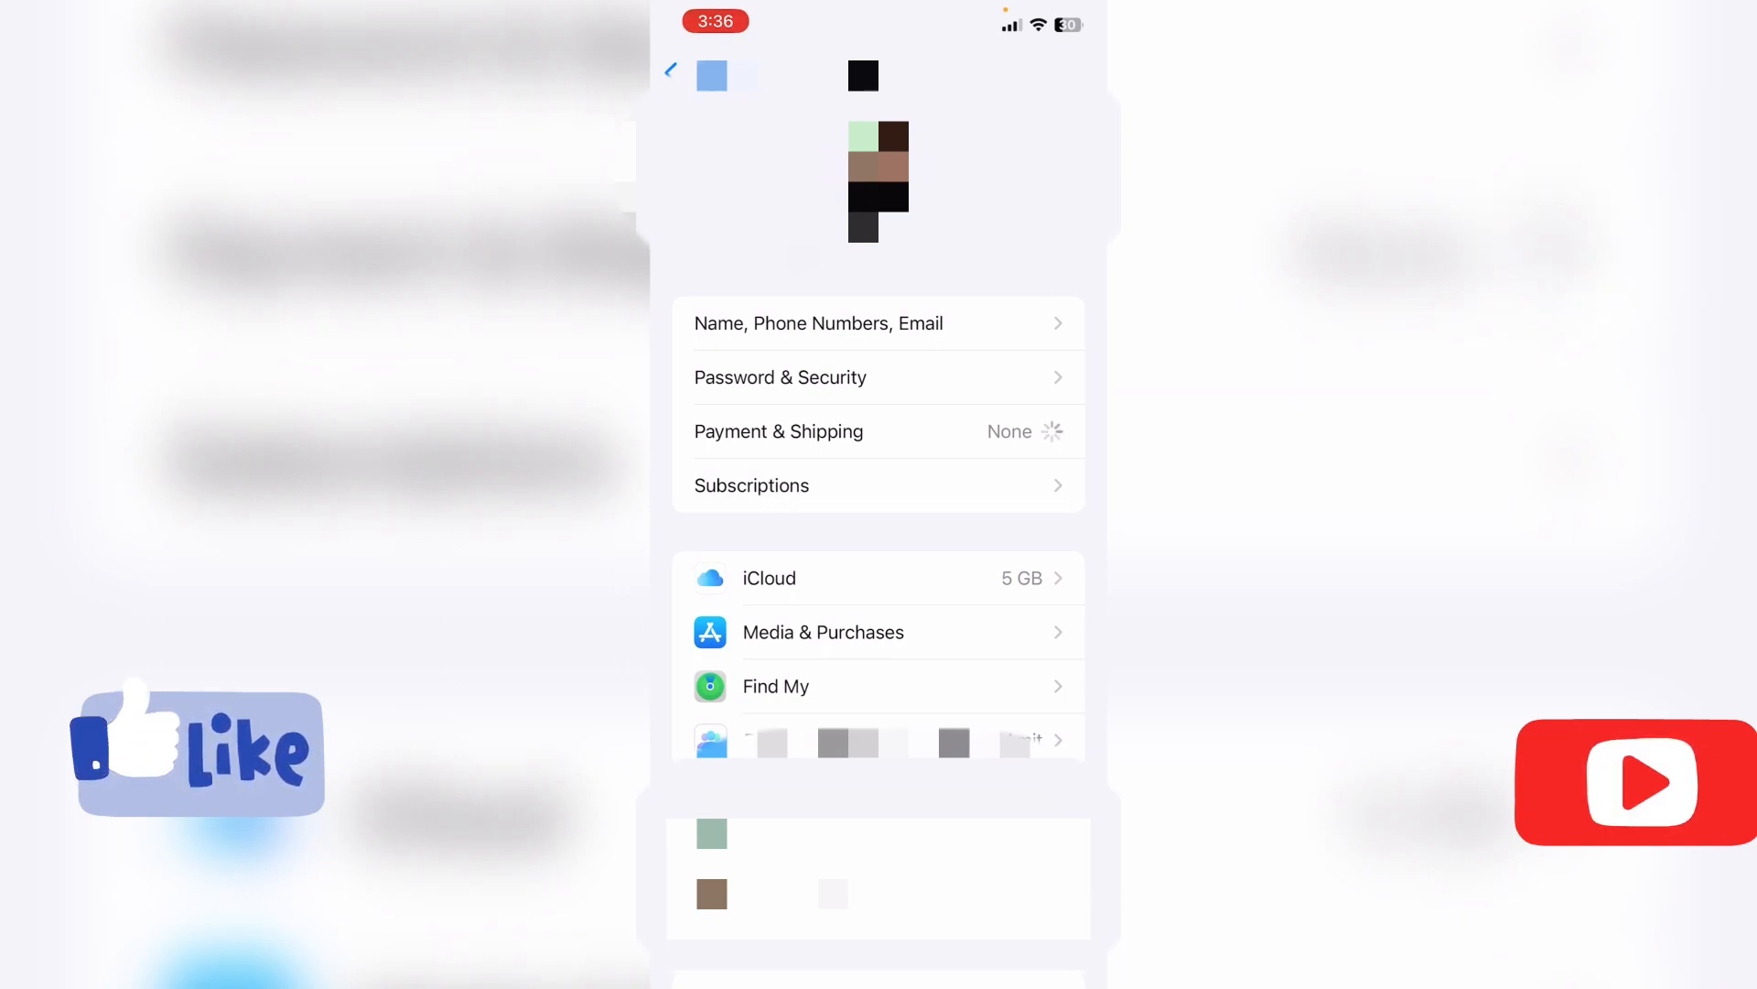
Open Payment & Shipping's Add Payment form, then switch over to the iTunes Store
{"action": "left_click", "coordinate": [778, 432]}
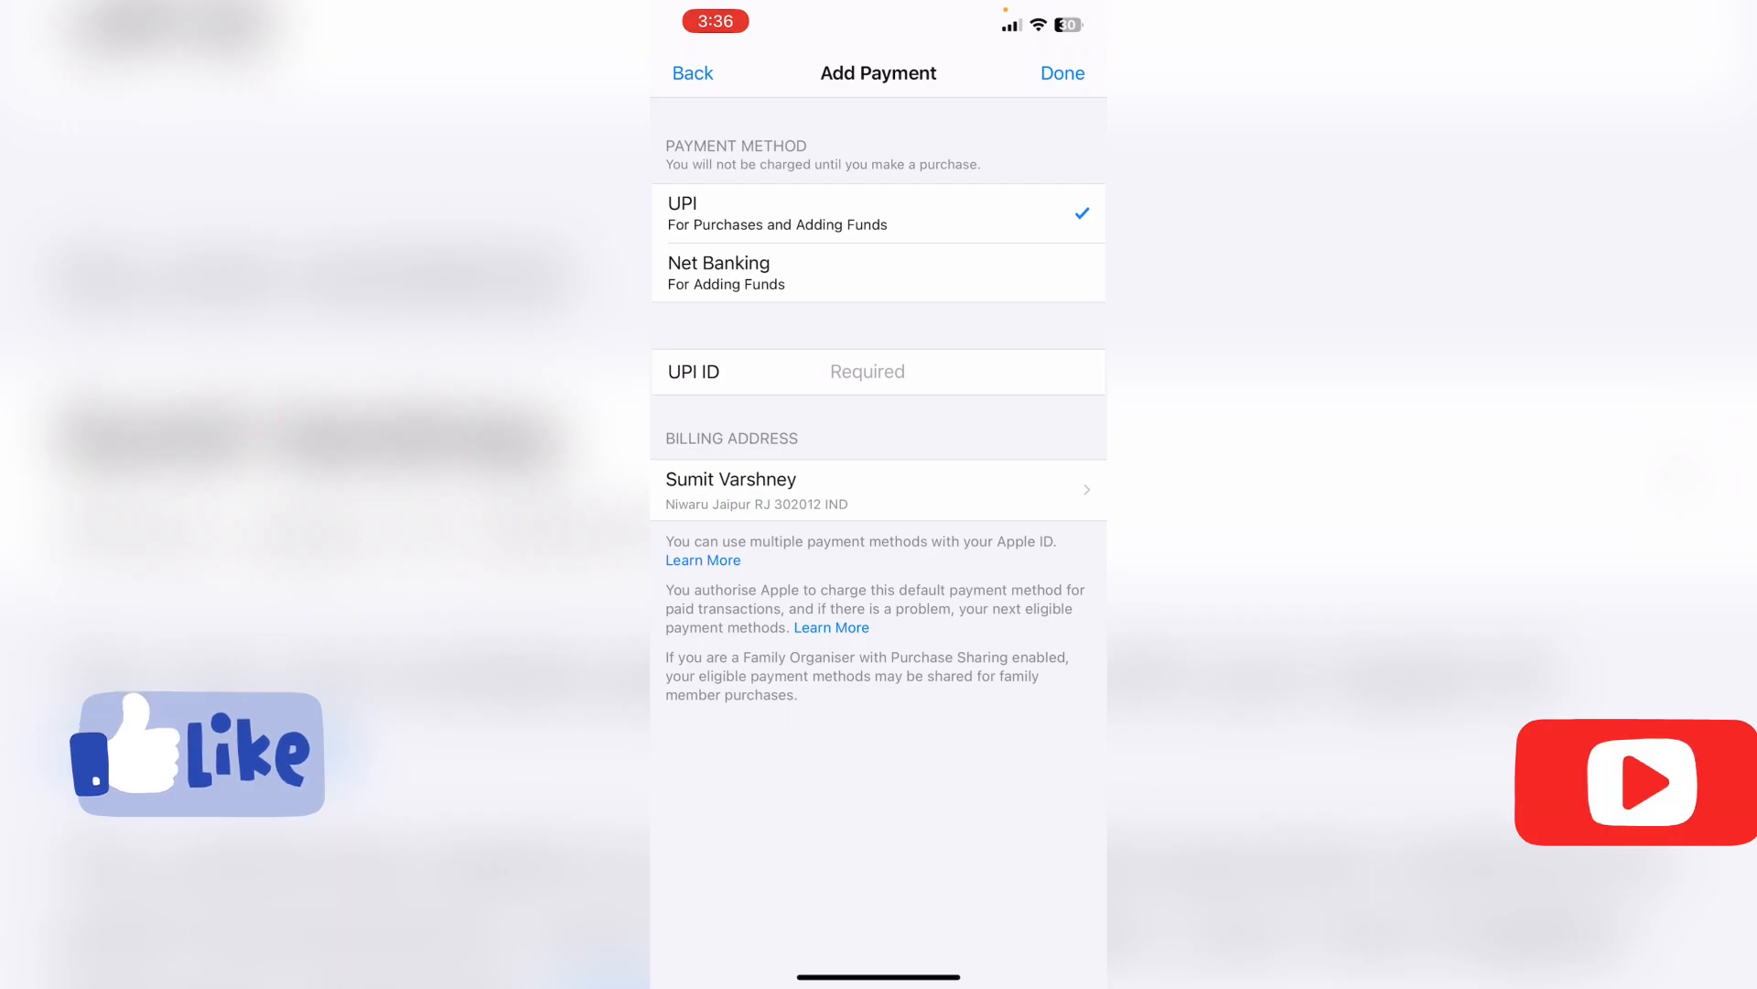
{"action": "left_click", "coordinate": [692, 73]}
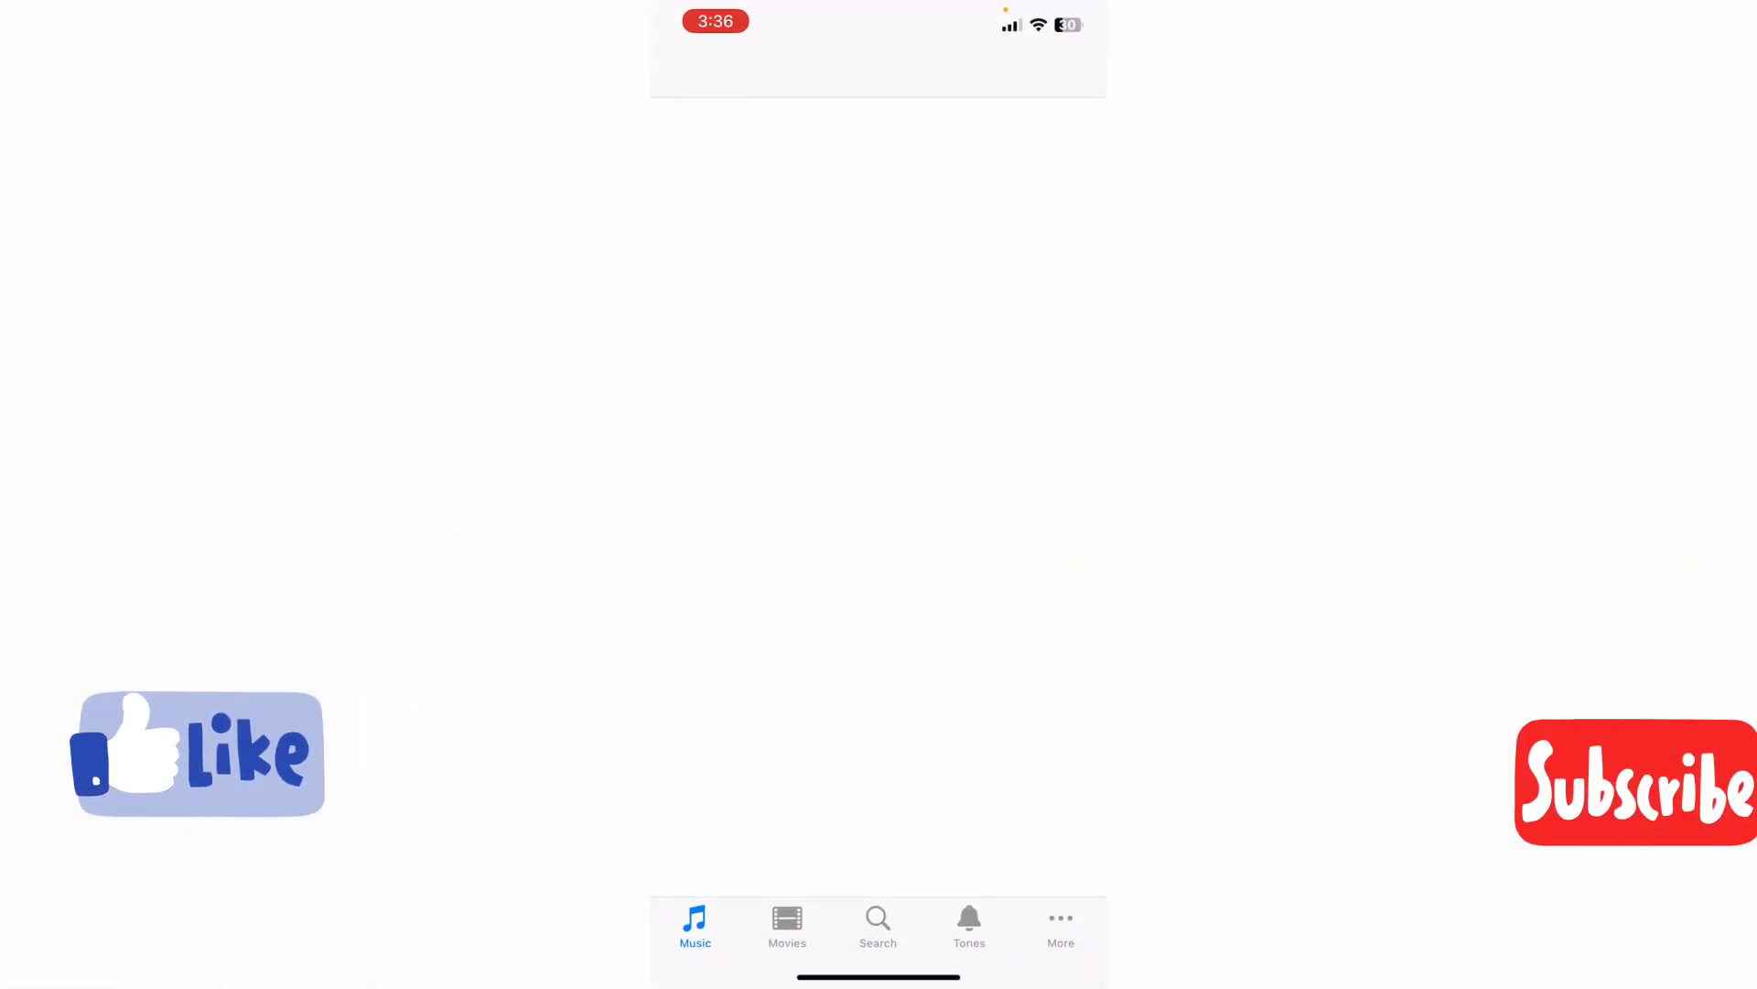
Leave the iTunes Store and return to the Payment & Shipping page, still empty
{"action": "left_click", "coordinate": [694, 928]}
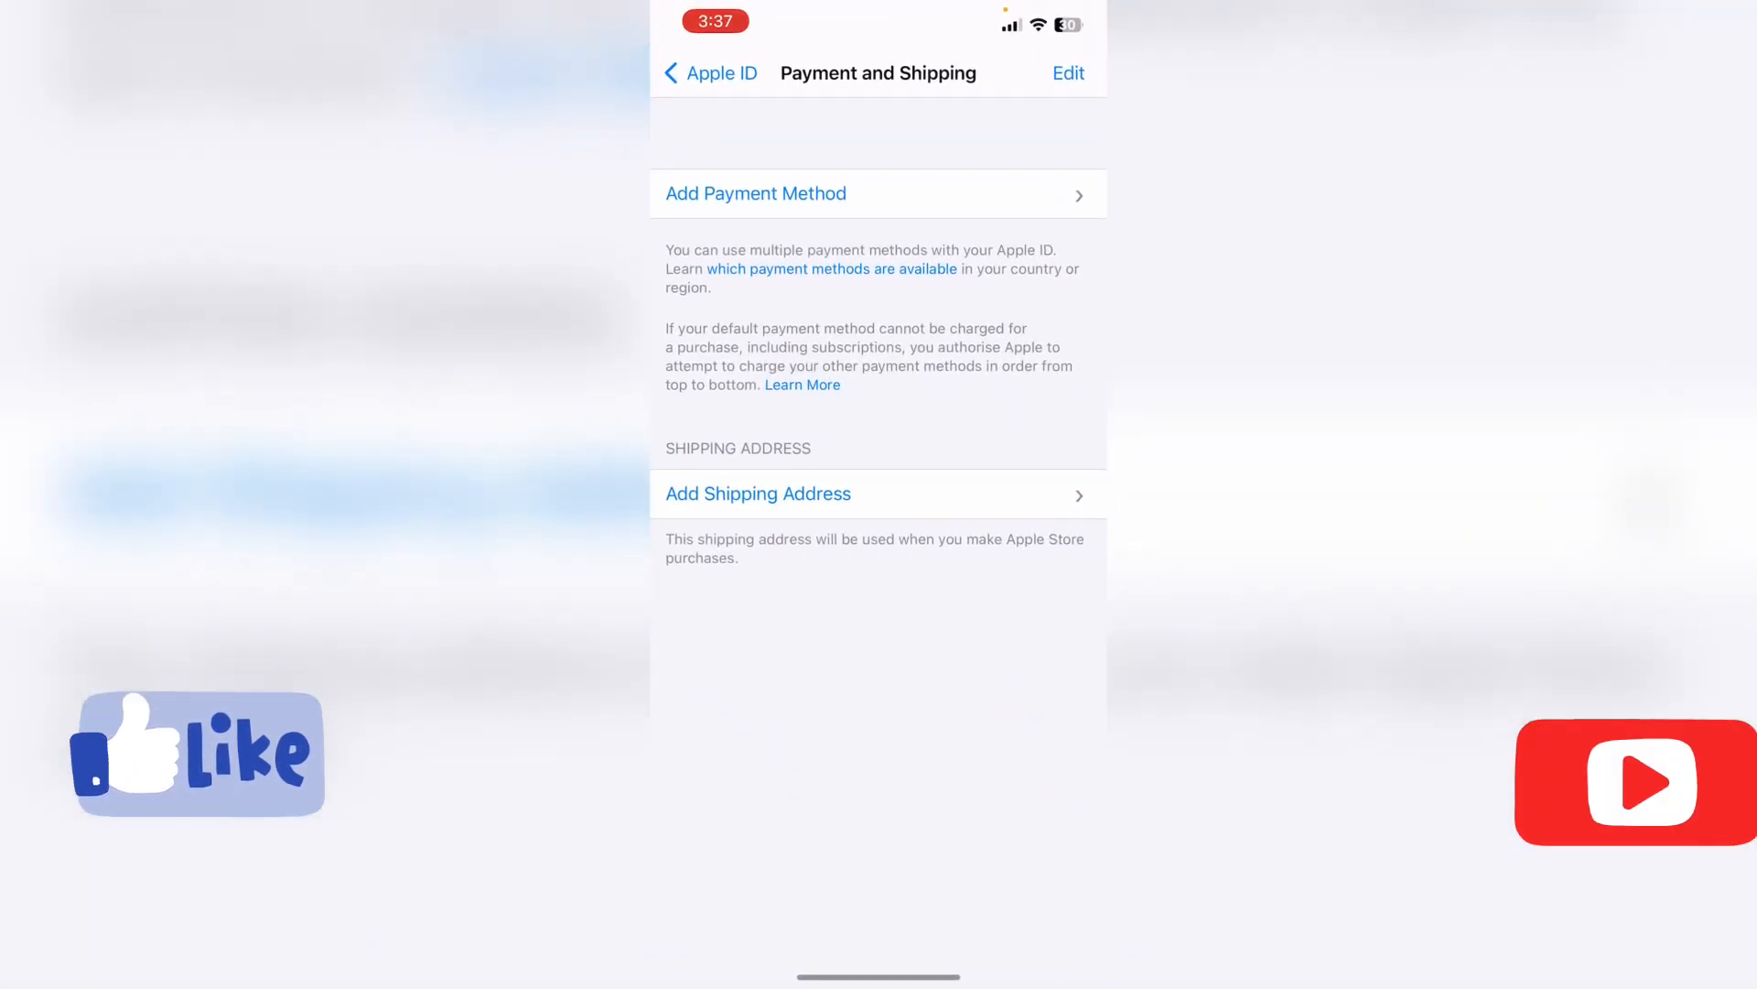
Back out through the Apple ID overview to the main Settings list
{"action": "left_click", "coordinate": [708, 73]}
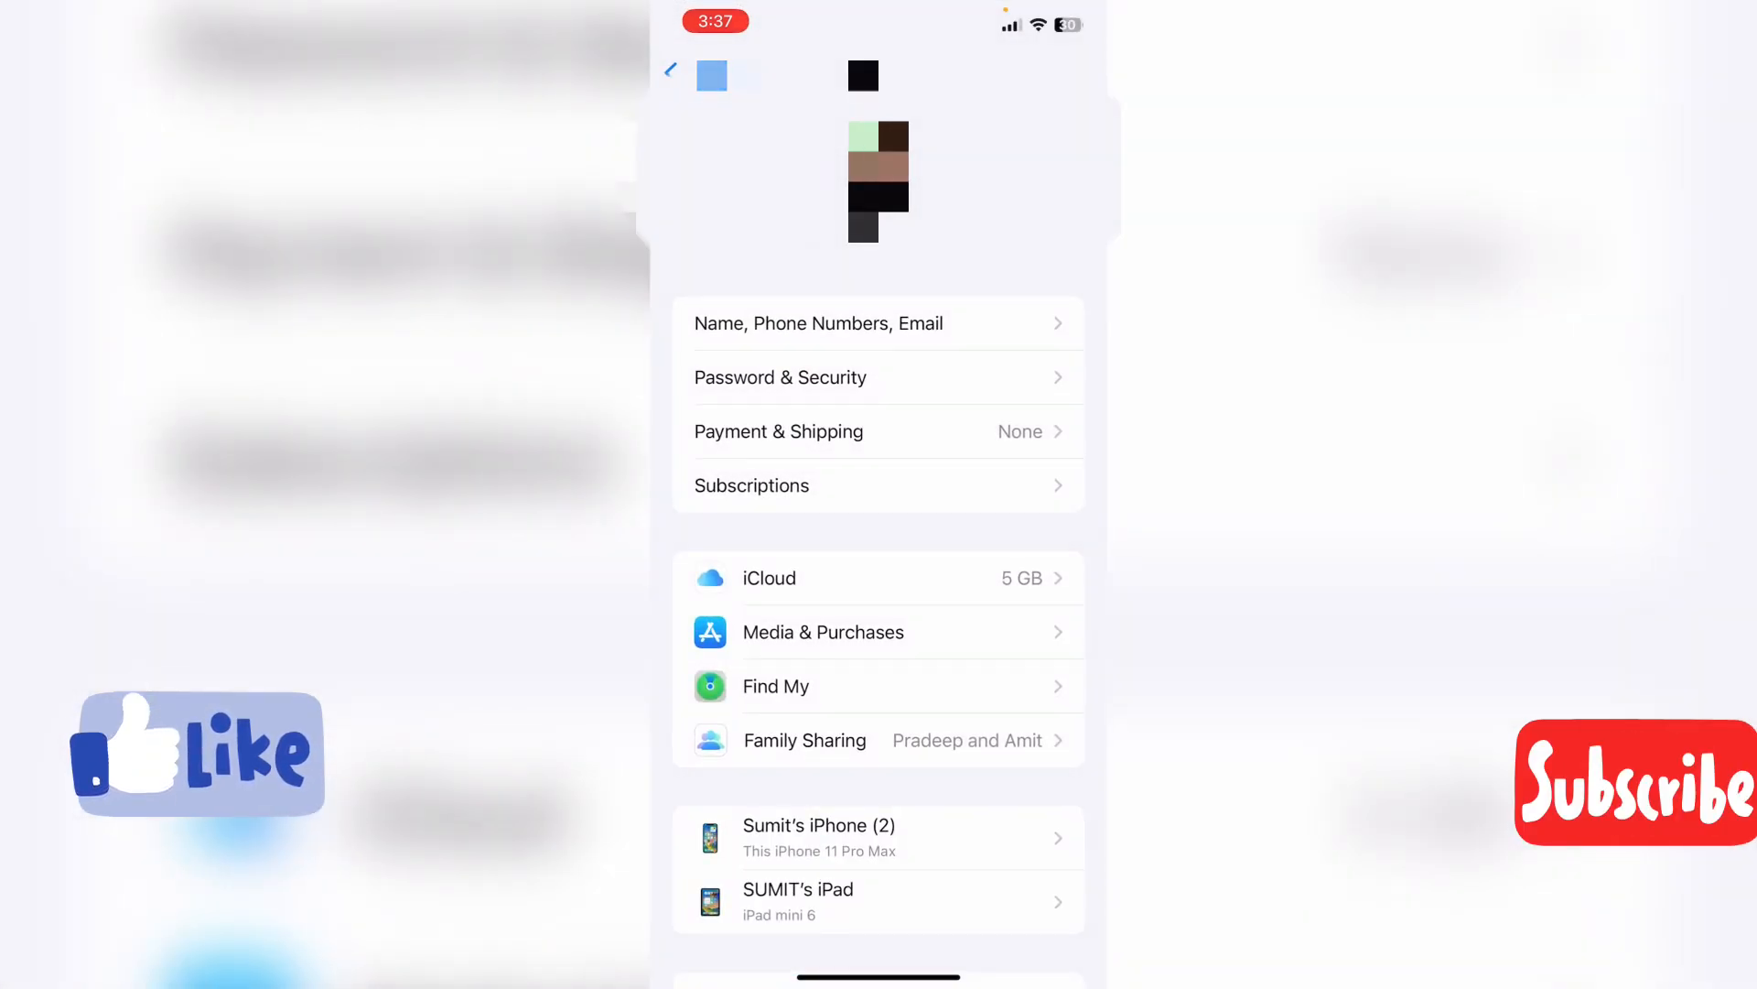
{"action": "left_click", "coordinate": [670, 72]}
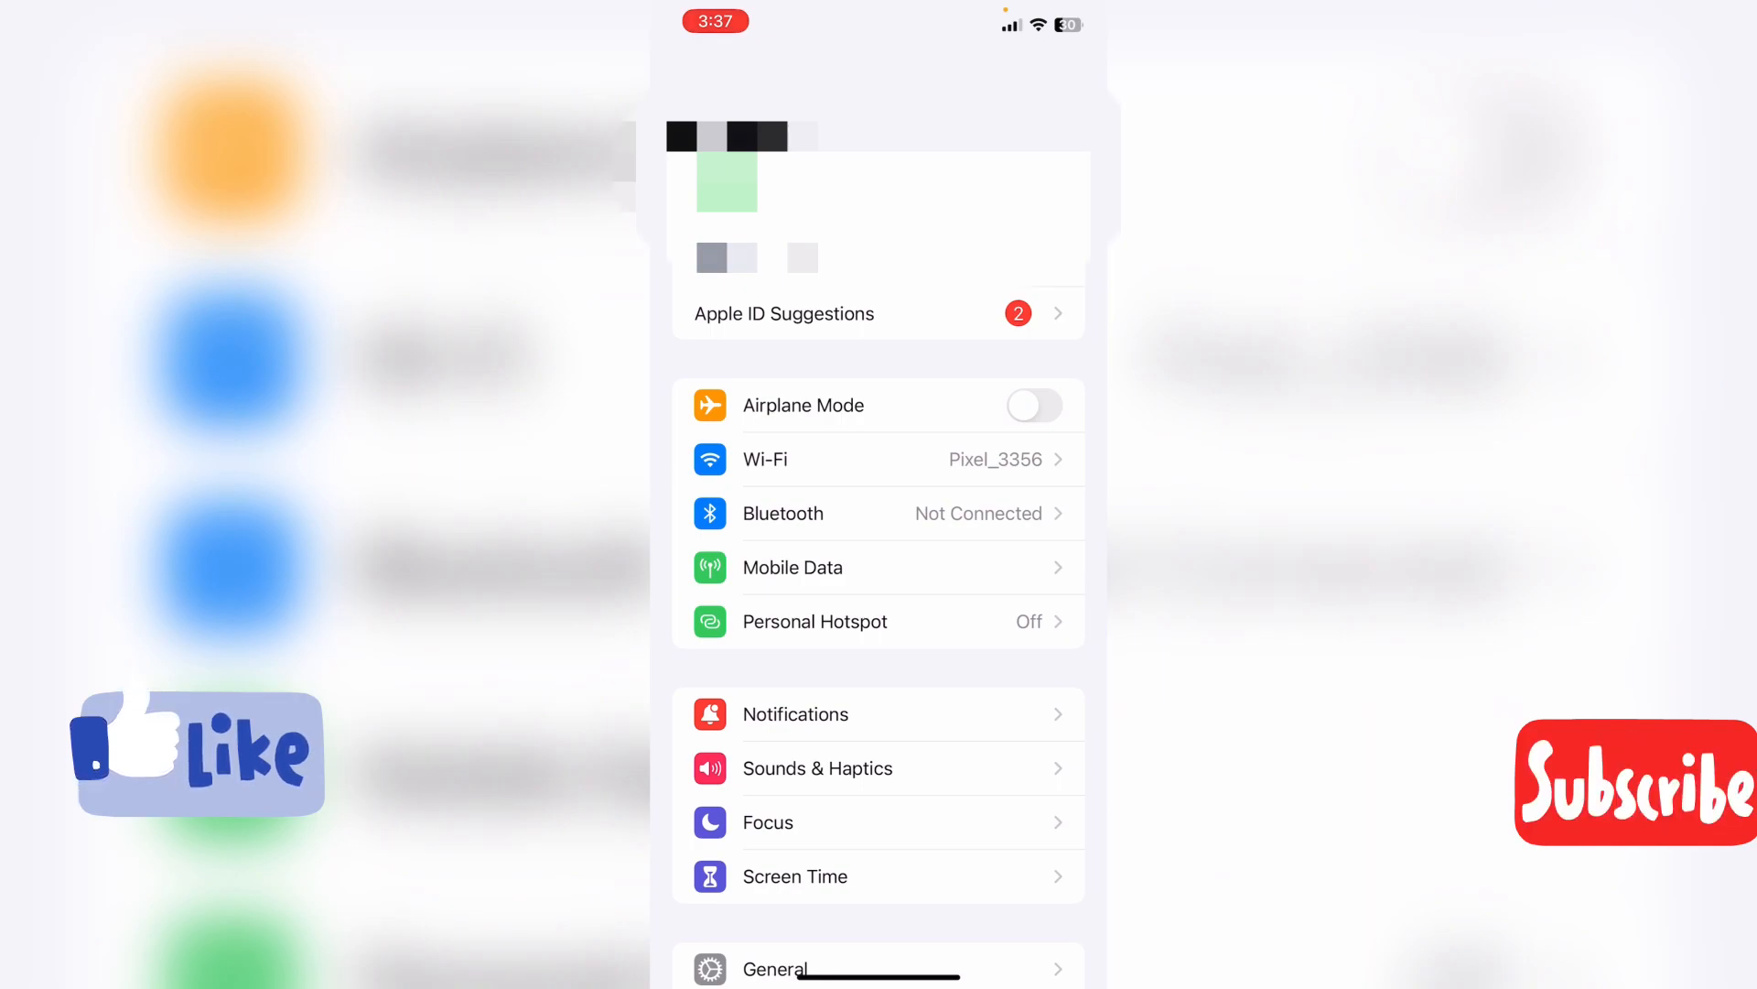